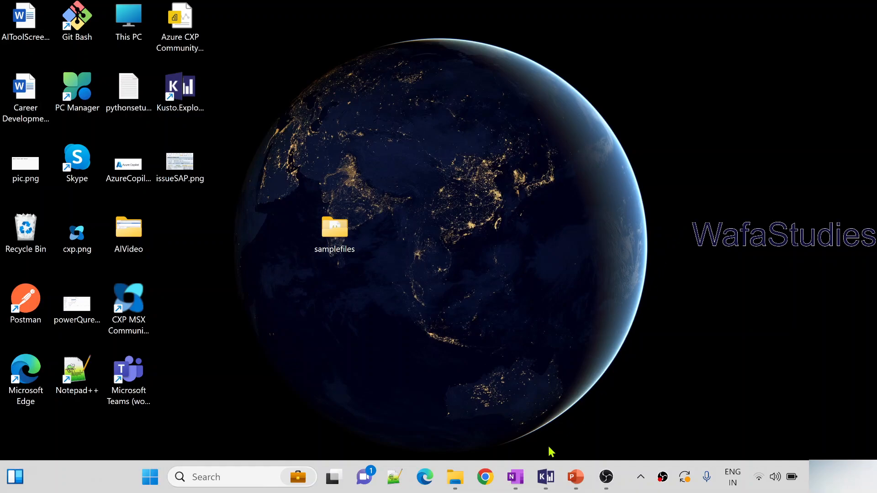
- Bring up the project-away and project-keep slide deck's title slide in PowerPoint
left_click(575, 477)
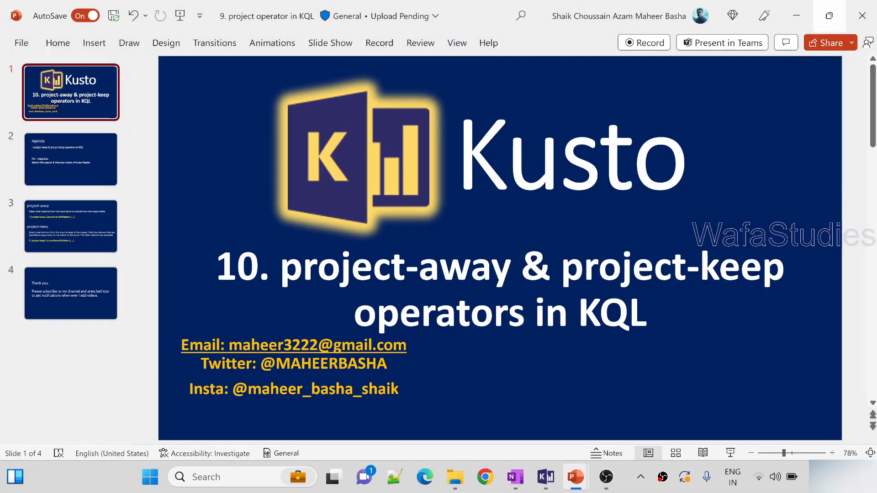
key("alt+tab")
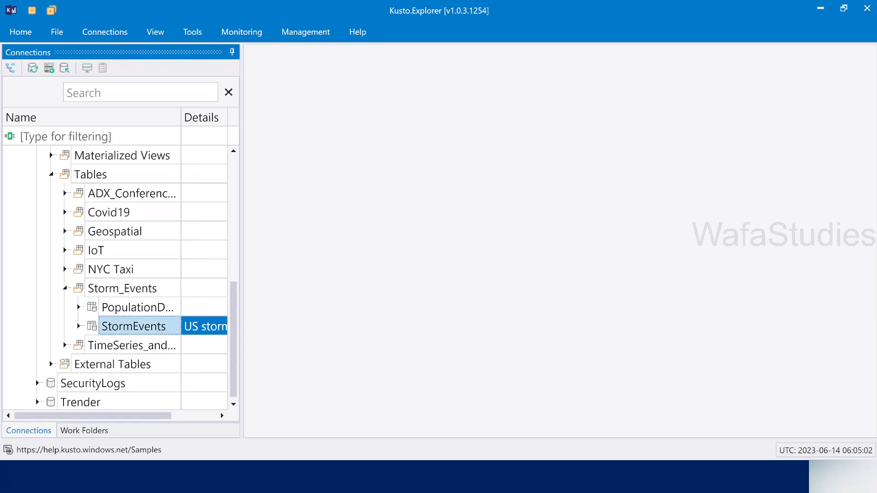
- Expand the StormEvents table in the widened Connections pane and point out its StartTime column
left_click(79, 327)
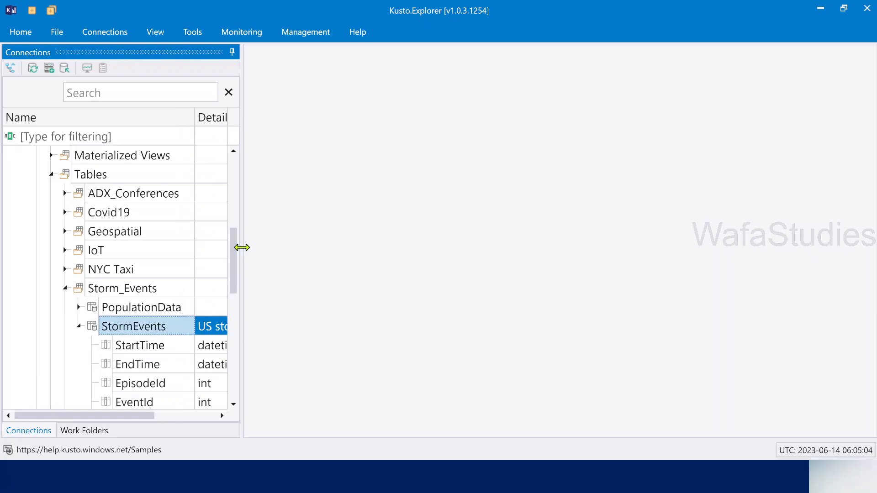
left_click_drag(241, 247, 342, 247)
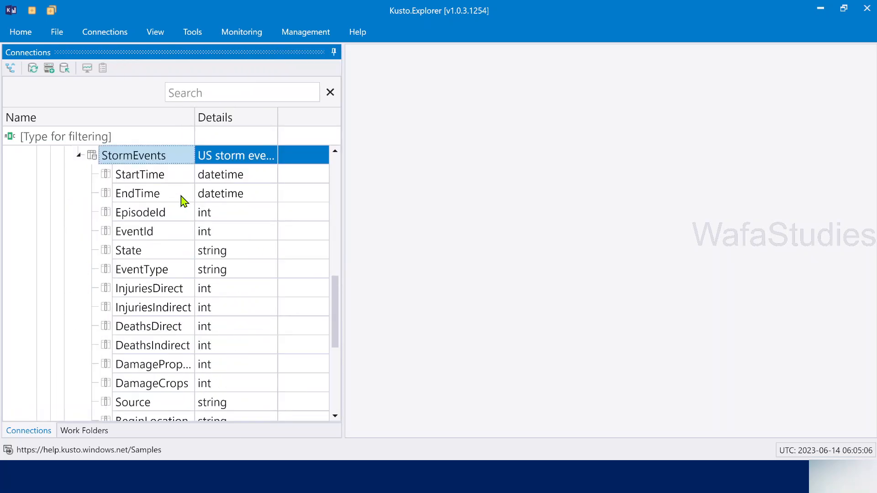
left_click(140, 174)
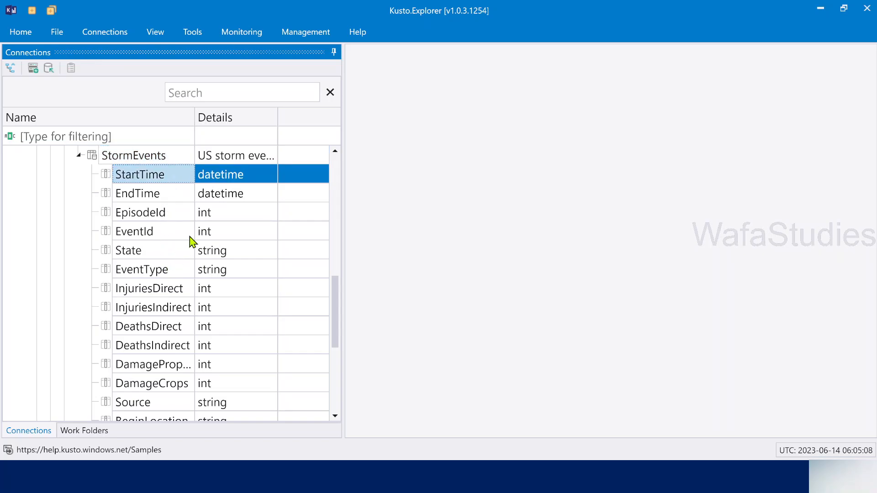
mouse_move(163, 137)
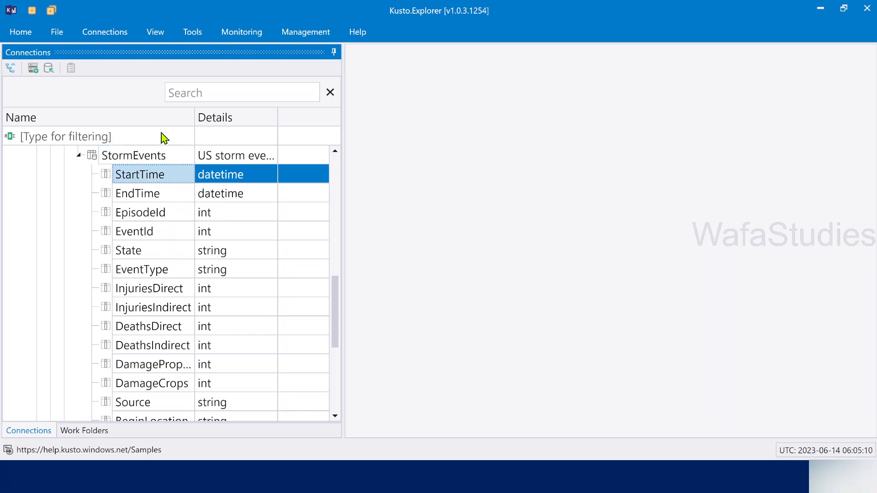
- Start a new query tab and run a plain StormEvents query against the Samples database
left_click(21, 32)
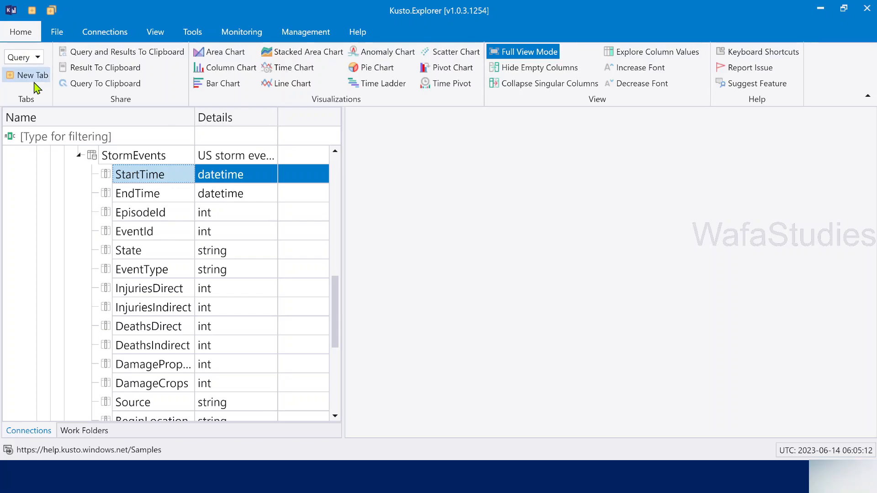
left_click(29, 75)
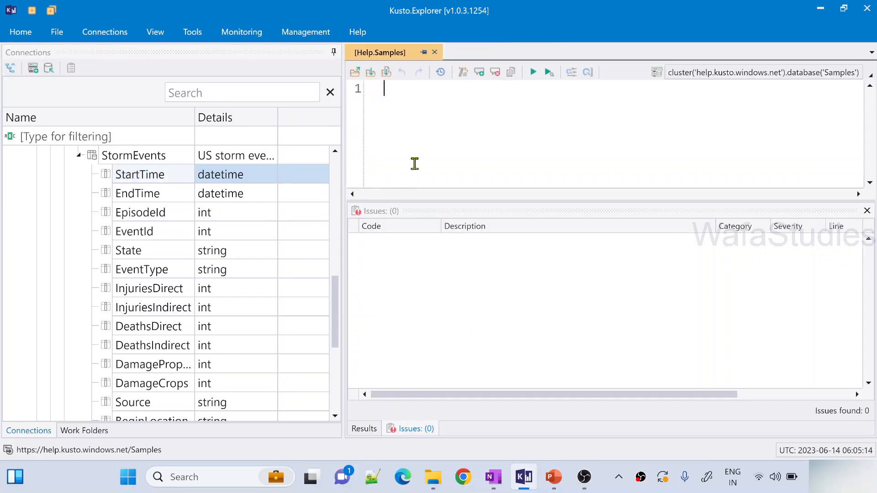
mouse_move(344, 163)
type("StormEvents")
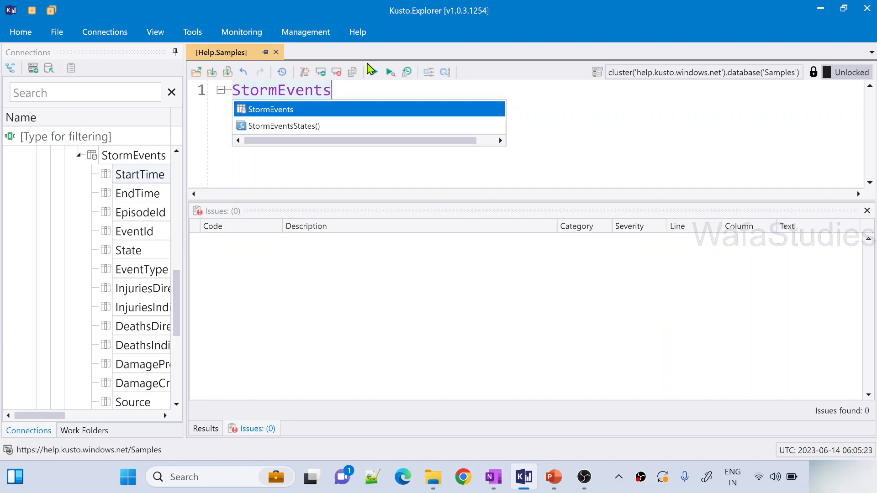
left_click(375, 71)
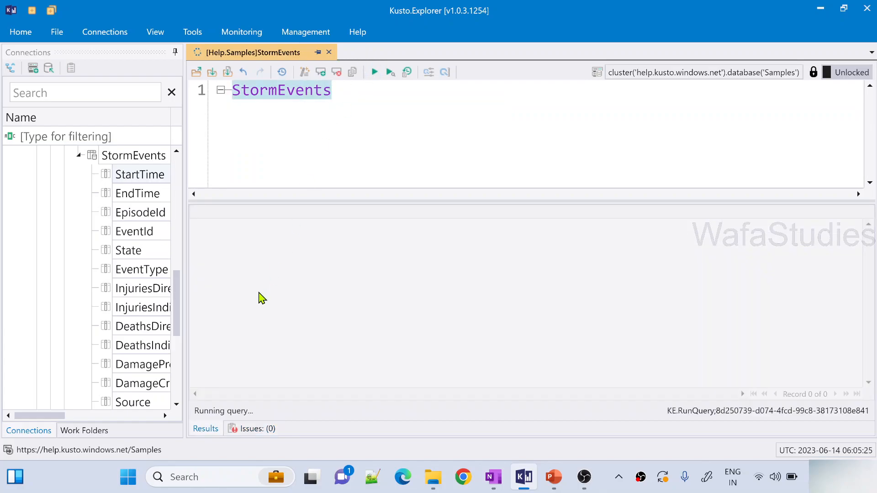
- Review the 59,066 StormEvents records, pointing out the InjuriesDirect and InjuriesIndirect columns
left_click(374, 71)
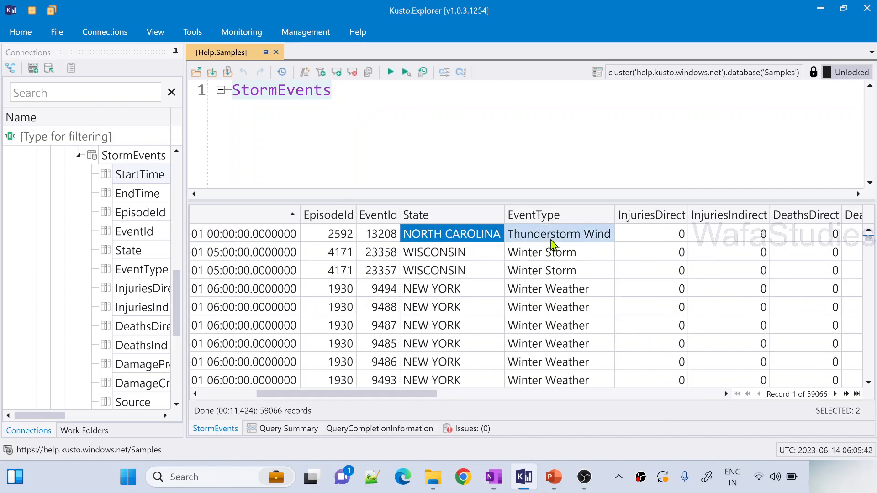
mouse_move(645, 244)
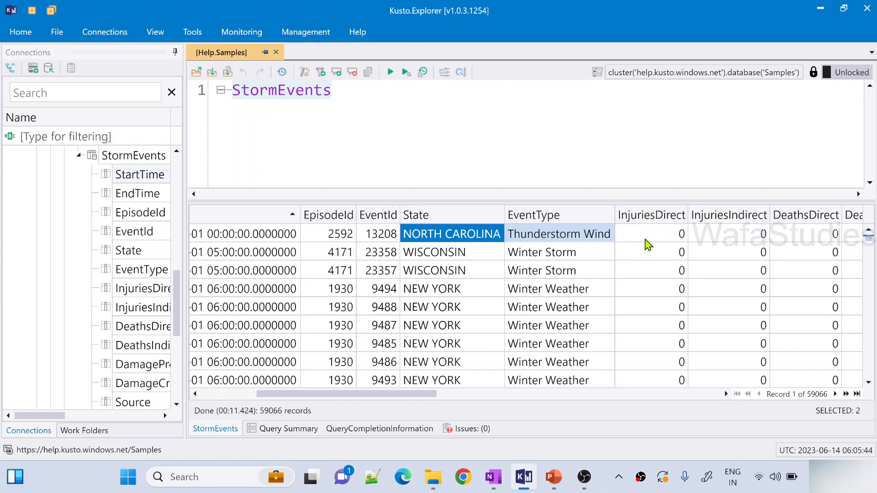
left_click(651, 234)
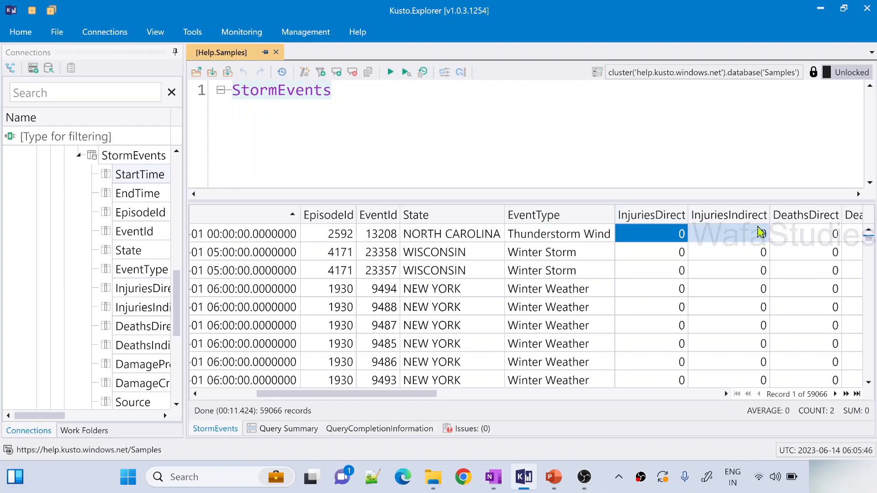
left_click(805, 234)
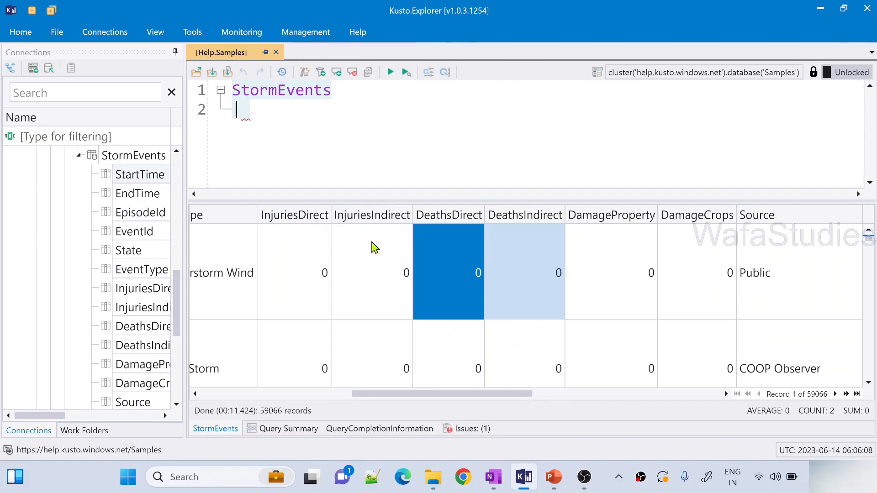
- Run the query with | project-away InjuriesDirect, InjuriesIndirect removing those two columns
type("pro")
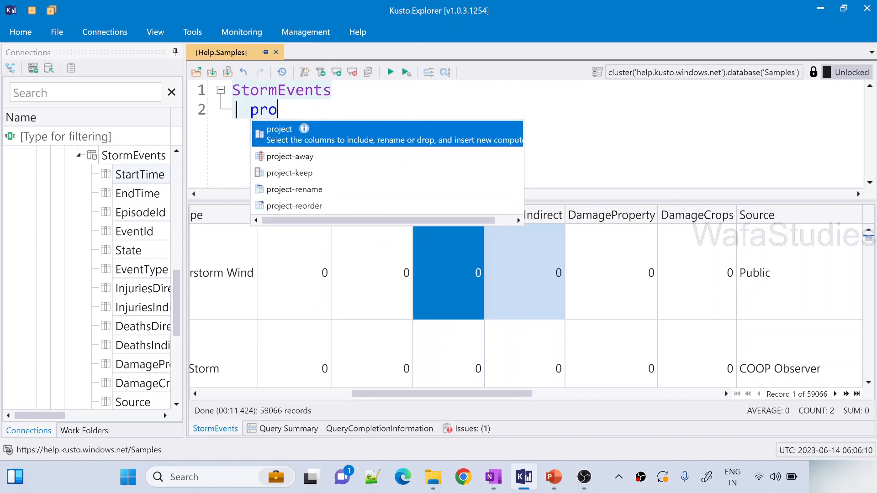
type("je")
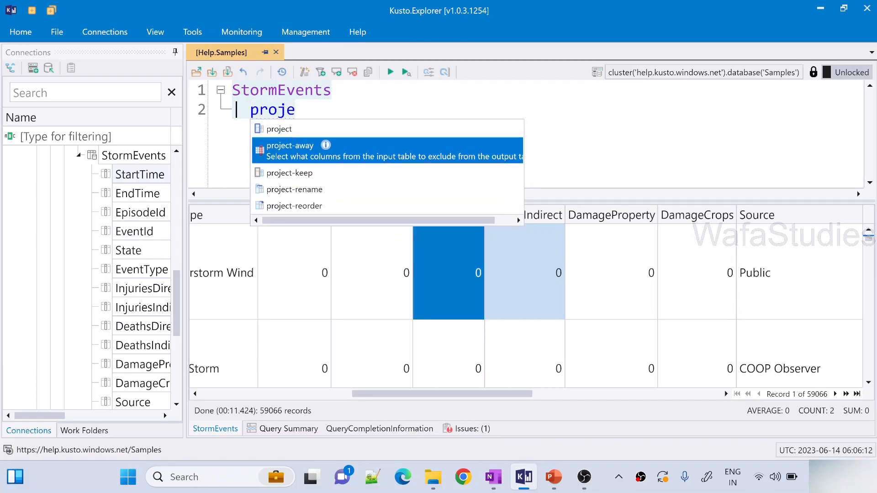
left_click(291, 150)
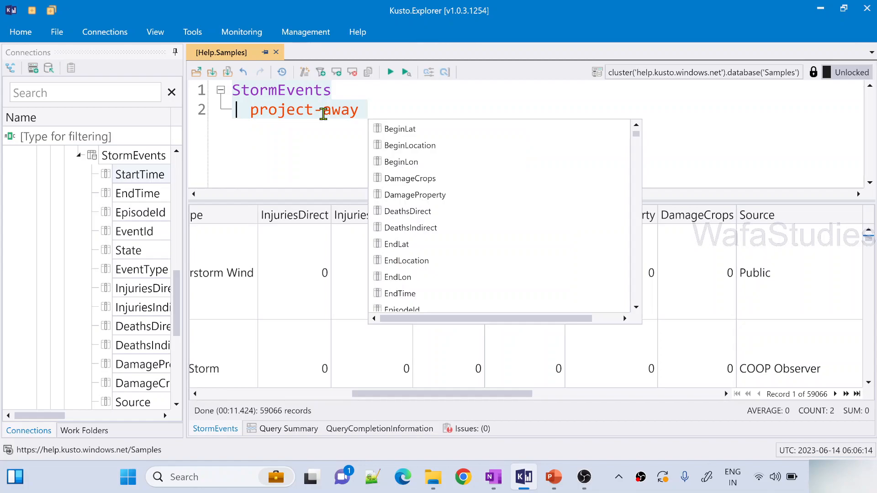
type("InjuriesDirect, InjuriesIndirect")
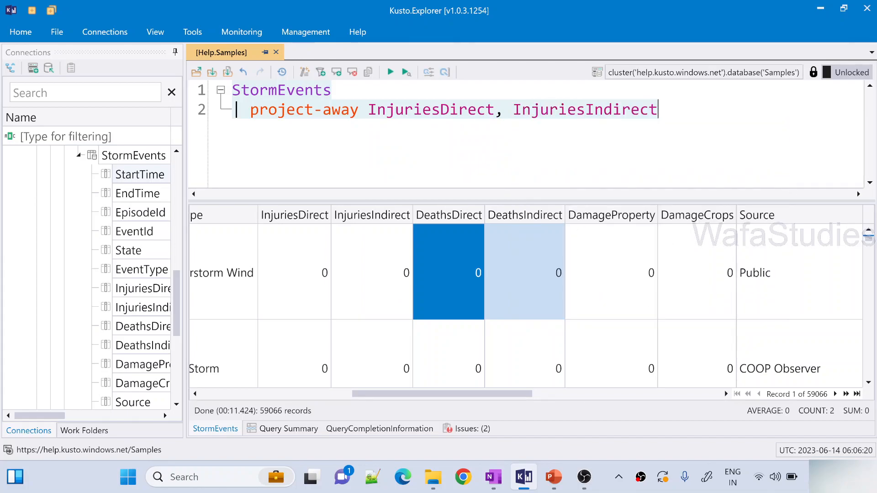
left_click(389, 72)
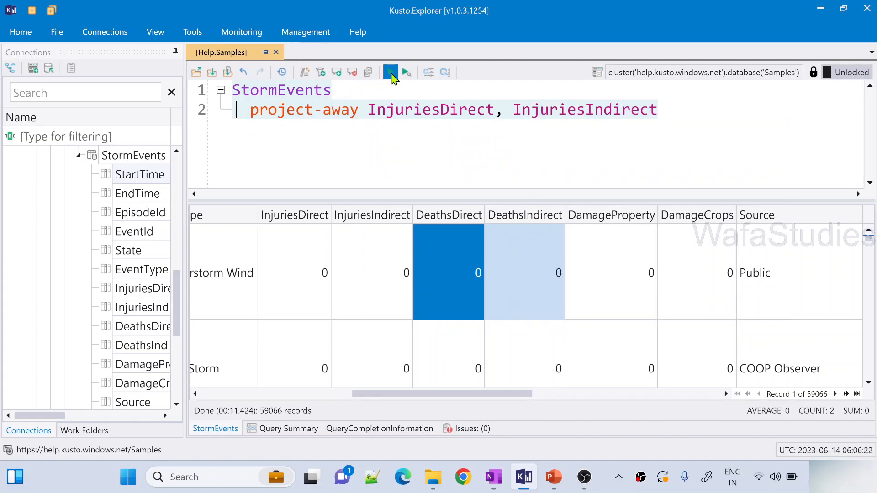
left_click(390, 72)
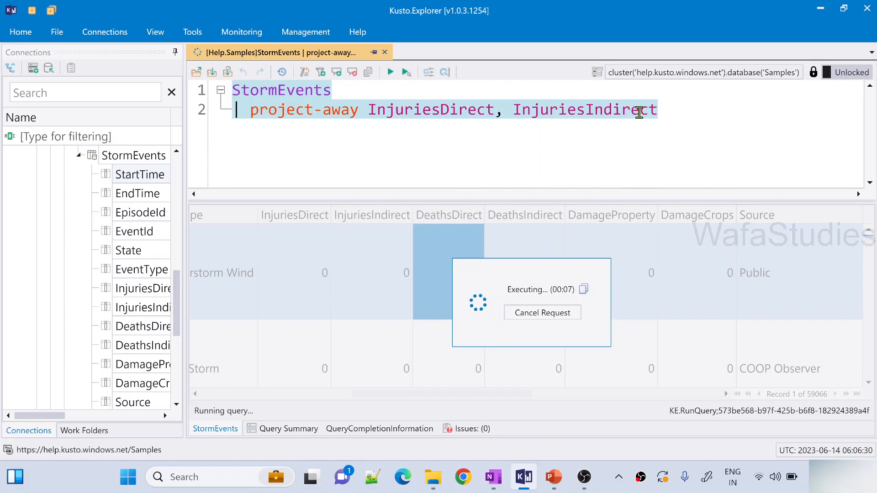
mouse_move(344, 123)
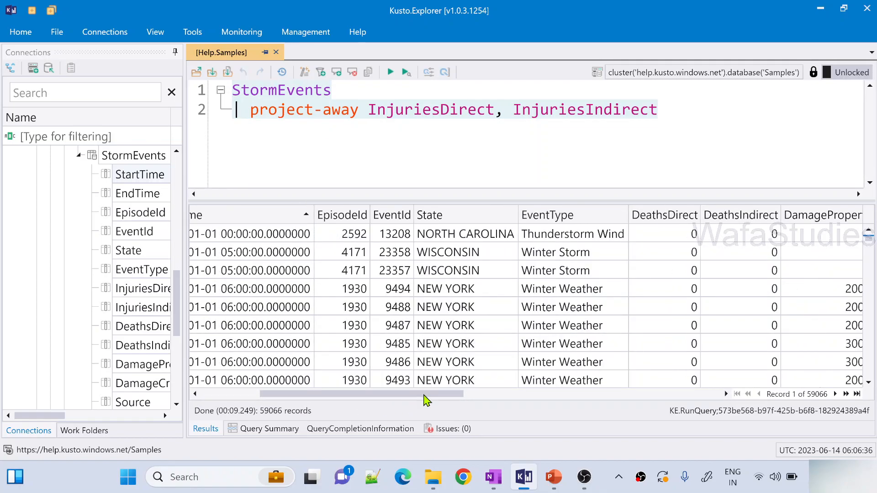
- Check the results lack the Injuries columns, then select the column list to replace with Injuries*
scroll("right", 3)
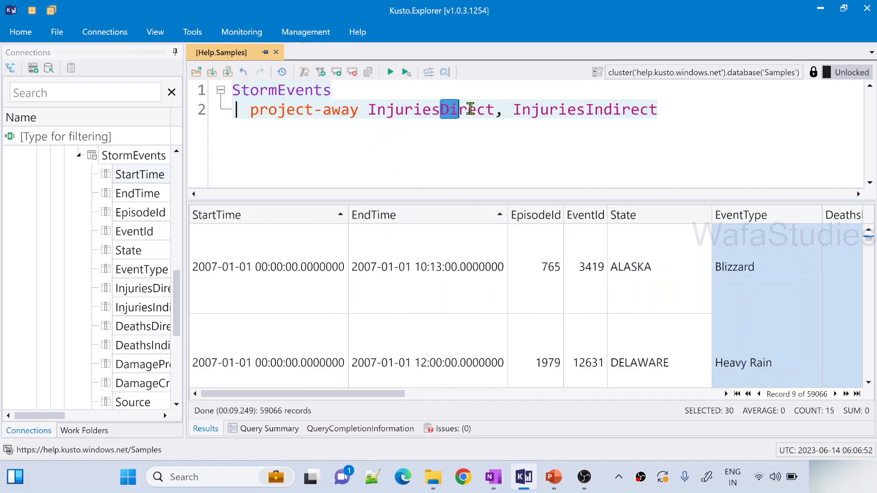
left_click_drag(442, 109, 658, 108)
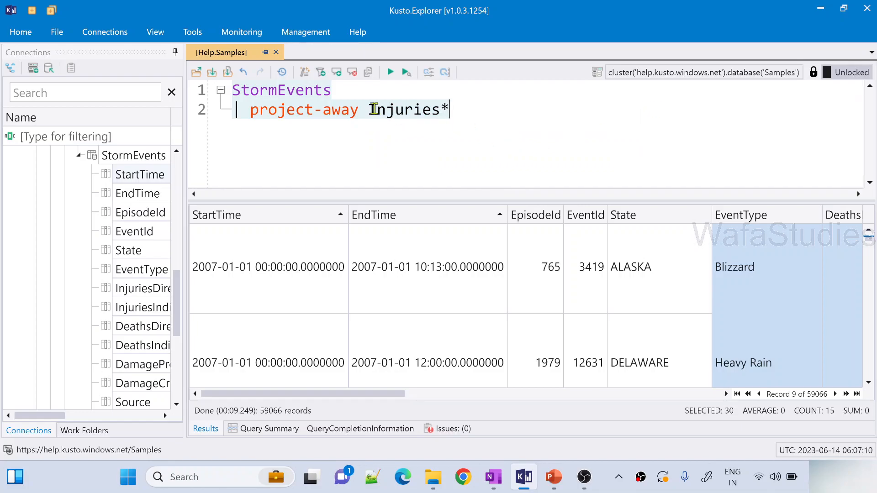
double_click(404, 110)
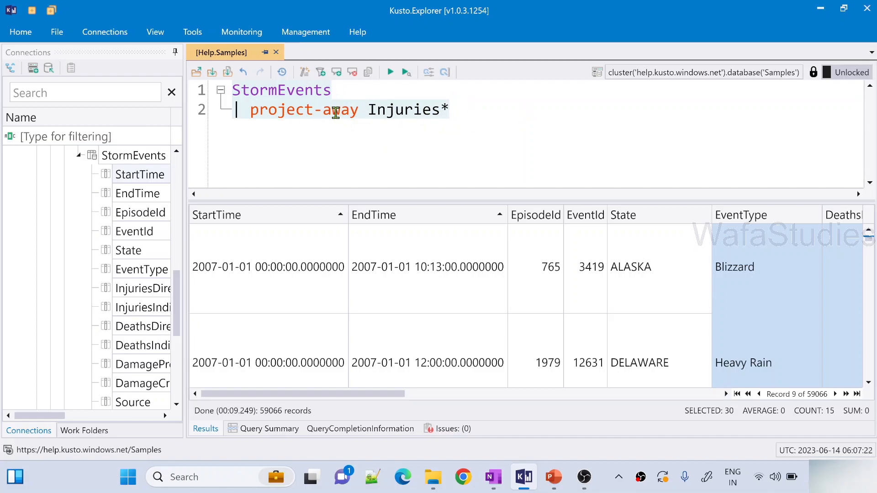
double_click(405, 110)
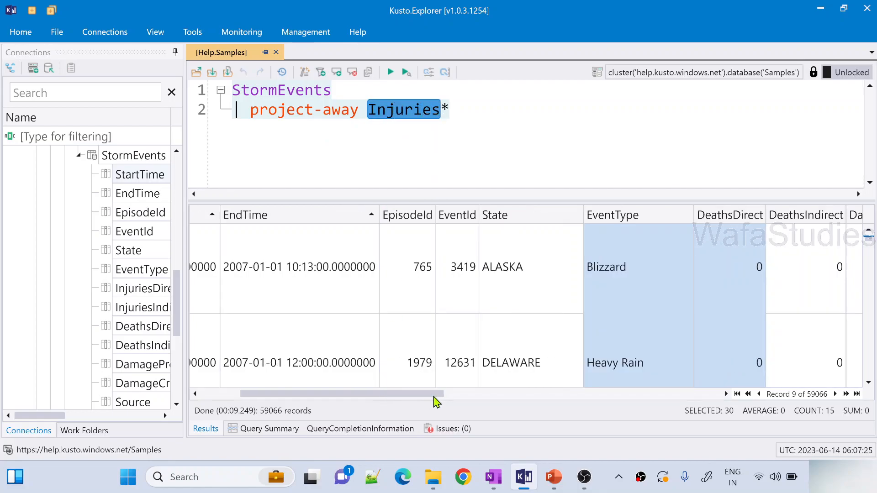
- Change the query to project-away Deaths* and run it
scroll("right", 3)
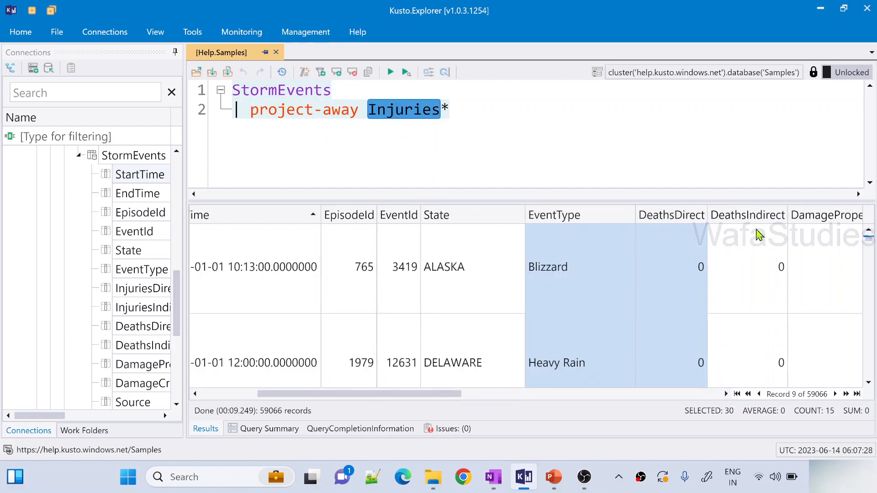
mouse_move(782, 250)
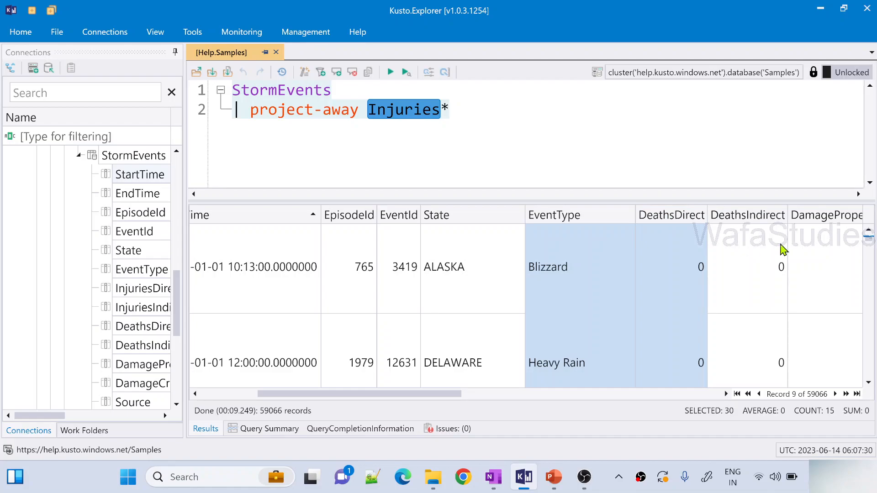
left_click(424, 110)
type("\\\\")
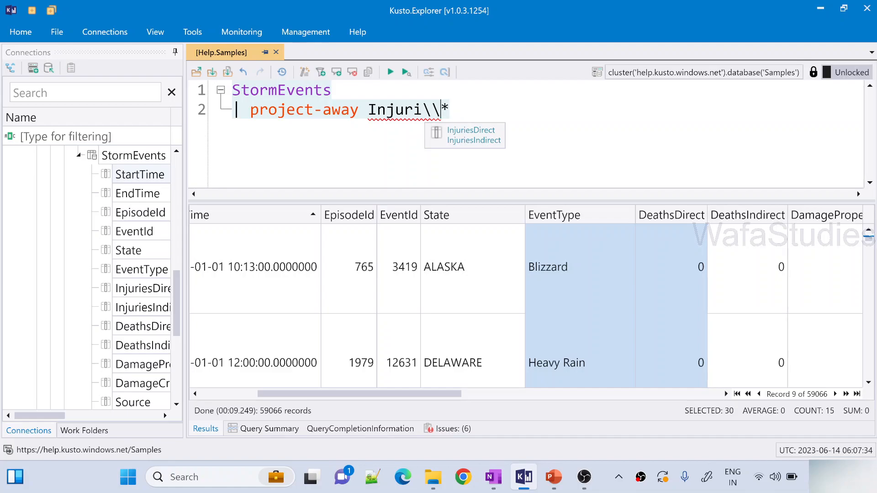
type("De")
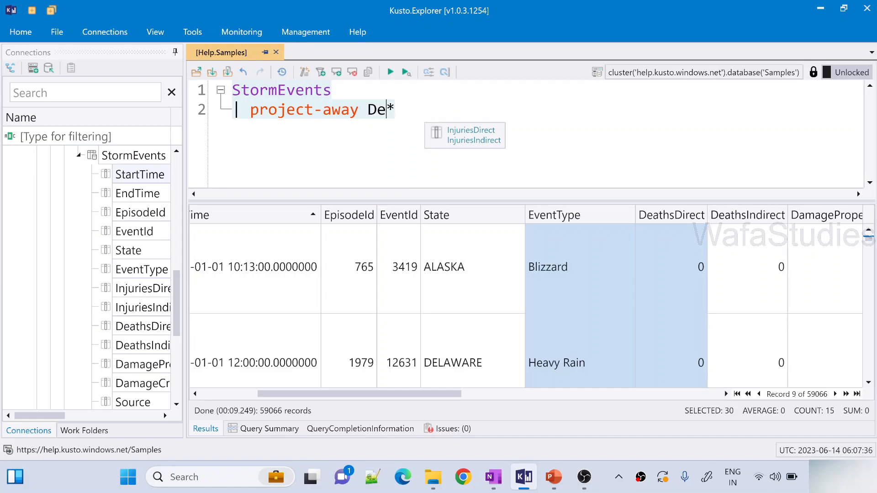
type("aths")
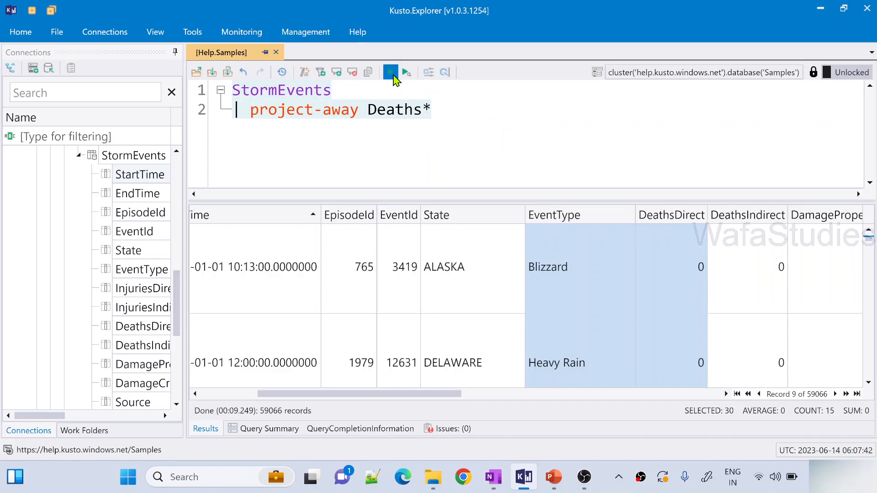
left_click(390, 71)
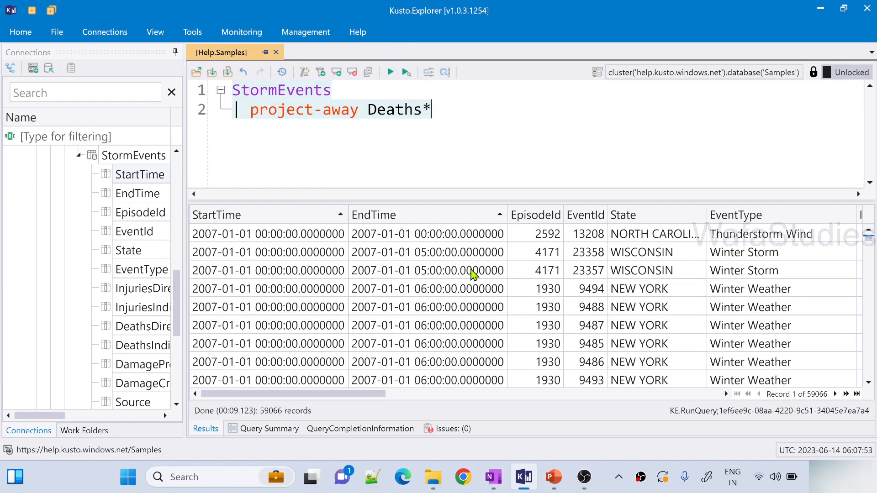
mouse_move(442, 351)
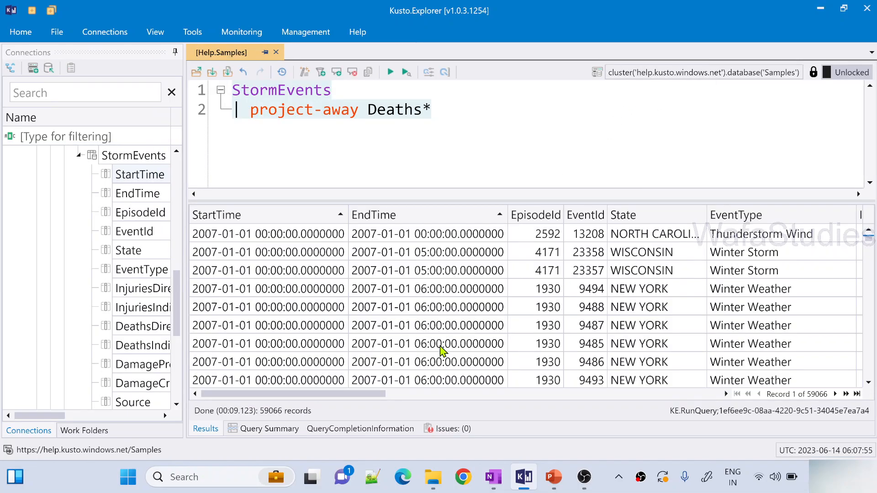
- Confirm the 59,066 results still include the Injuries columns and highlight the Deaths* pattern
scroll("right", 3)
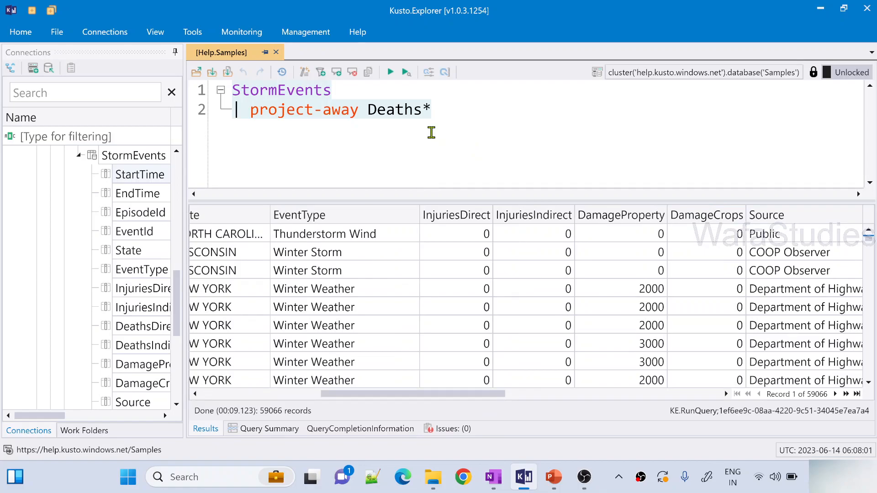
mouse_move(610, 344)
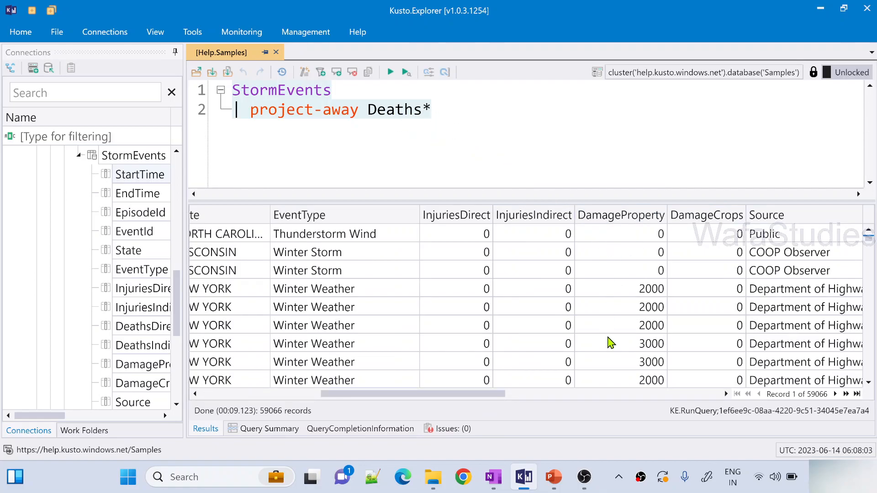
double_click(395, 110)
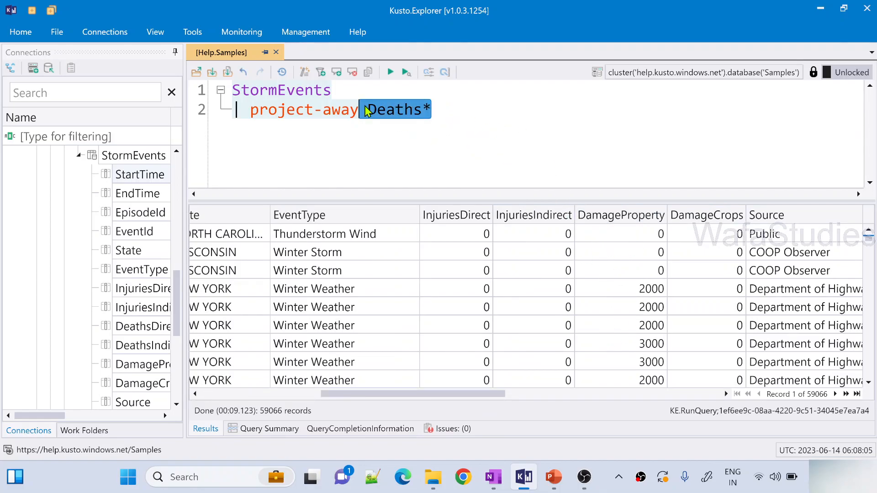
mouse_move(458, 113)
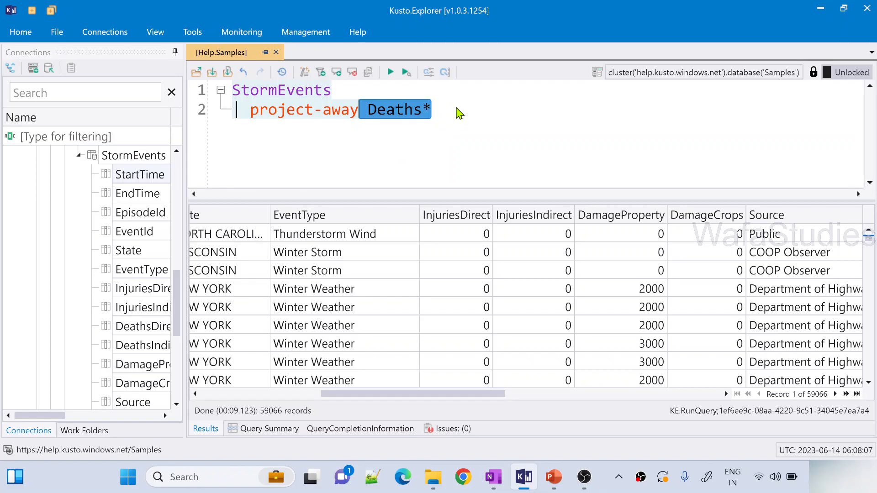
left_click(459, 109)
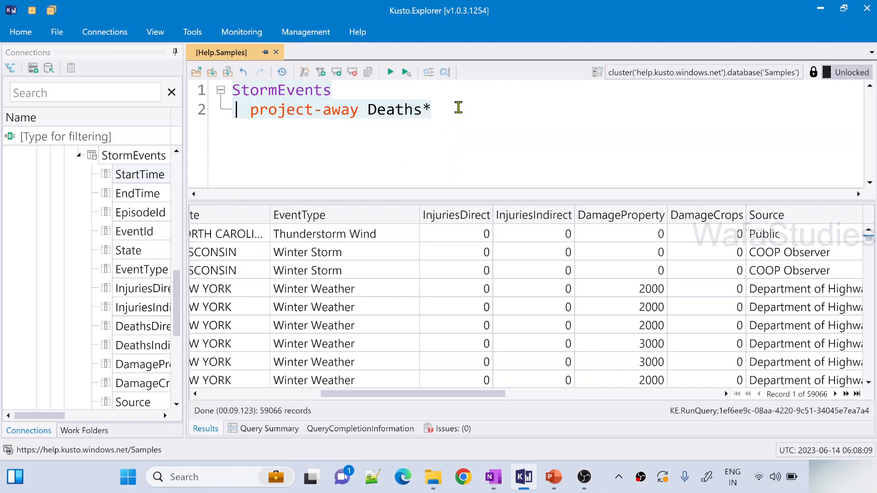
- Switch to the PowerPoint slide on the project operator
key("alt+tab")
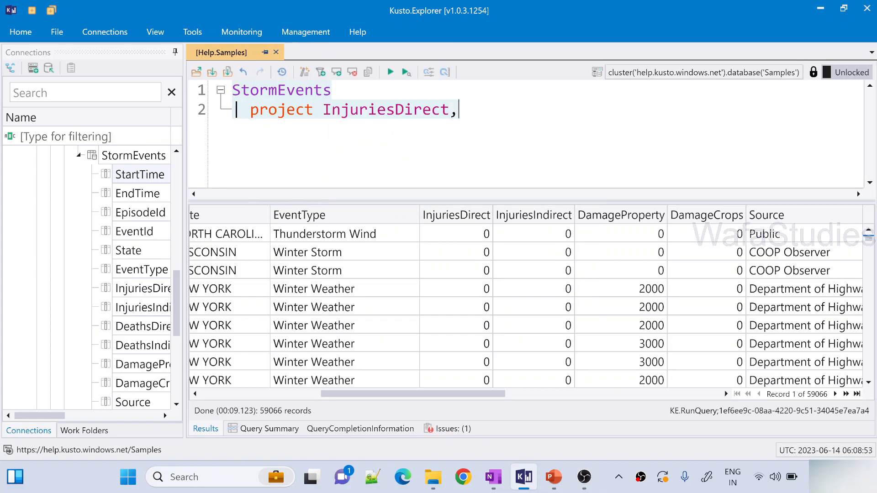
- Run project InjuriesDirect, InjuriesIndirect returning only those columns, then change it to project Injuries*
type("InjuriesIndirect")
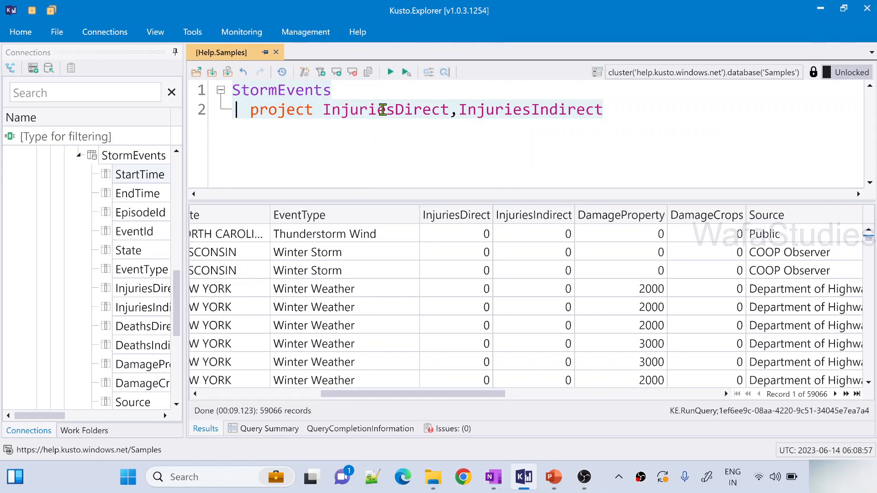
left_click(390, 72)
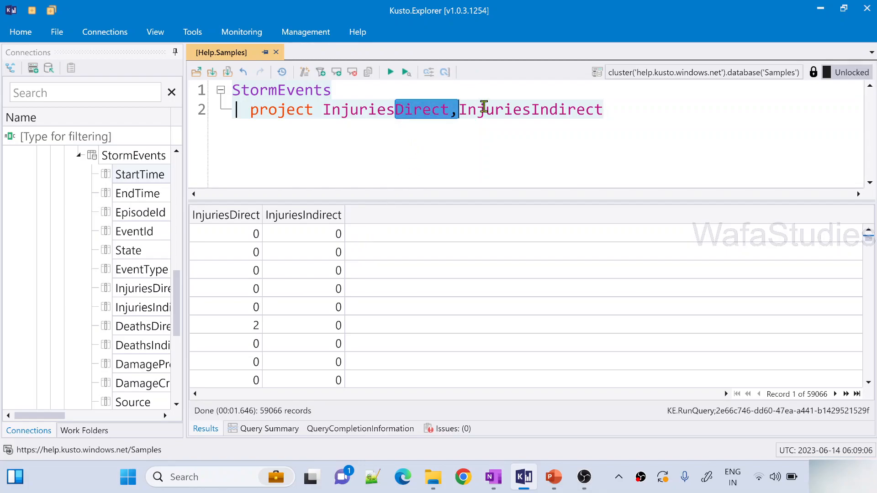
type("Injuries*")
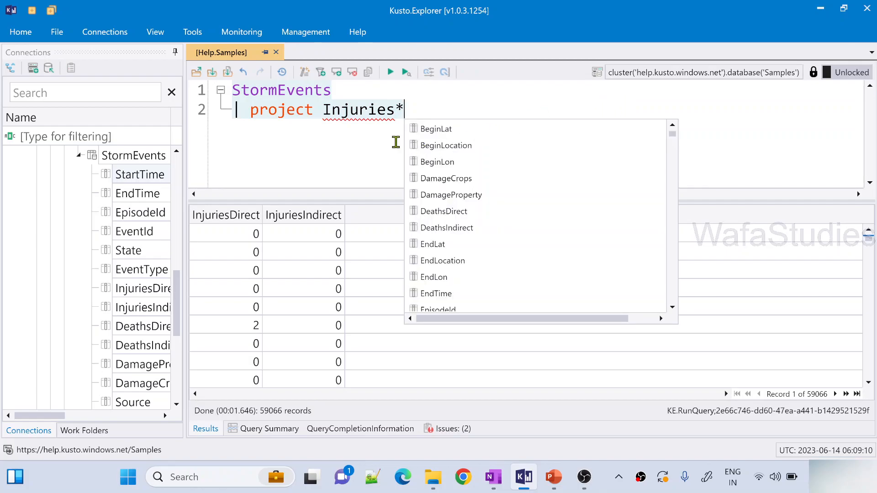
mouse_move(388, 85)
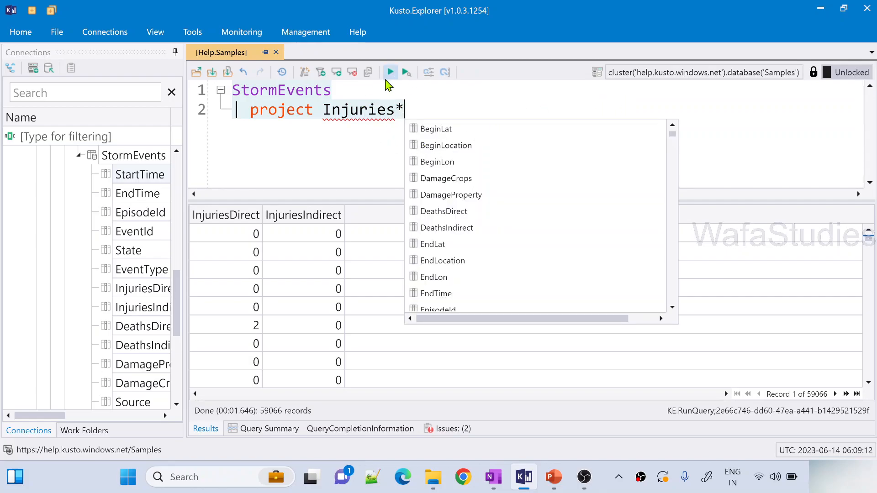
- After project Injuries* fails with a syntax error, run project-keep Injuries* keeping only the Injuries columns
left_click(390, 71)
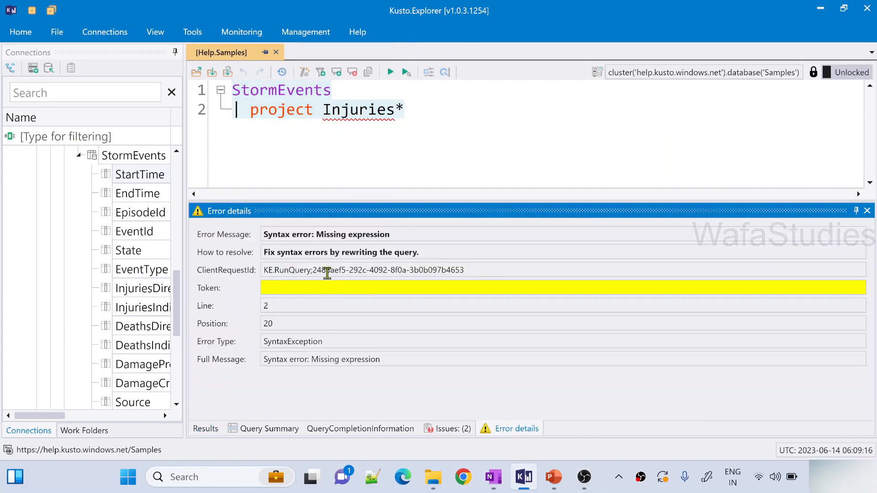
mouse_move(342, 131)
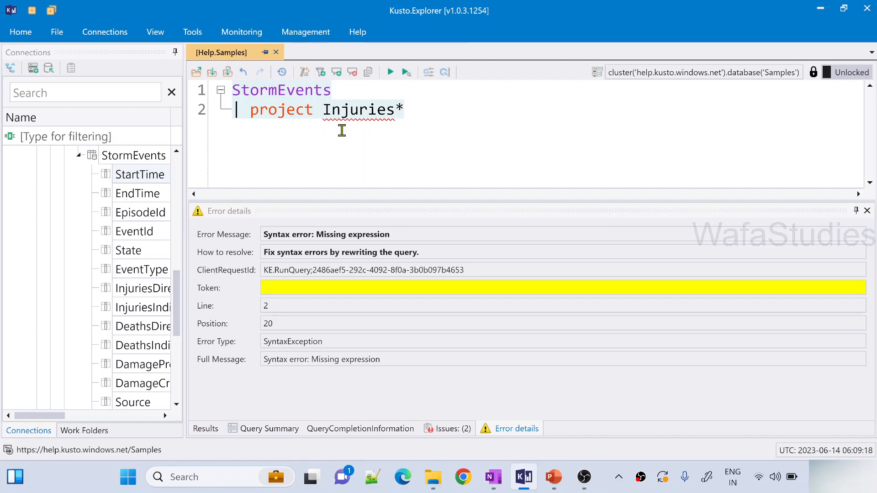
type("-keep")
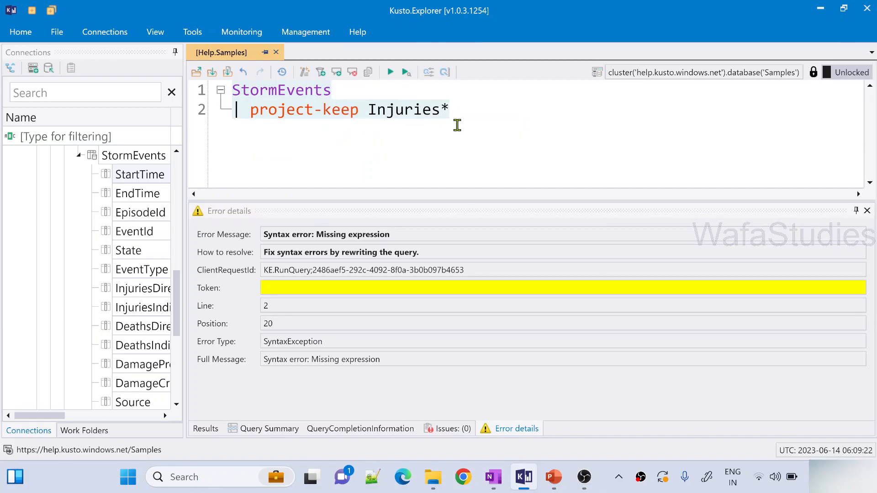
double_click(403, 110)
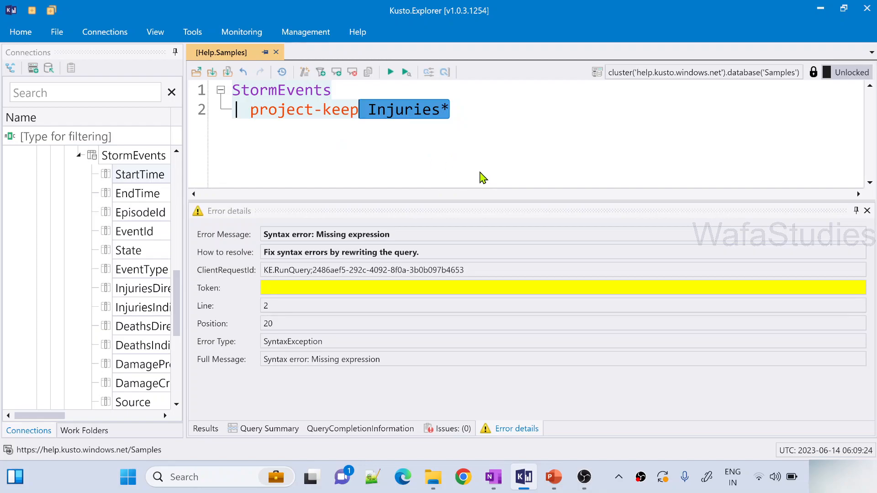
left_click(389, 72)
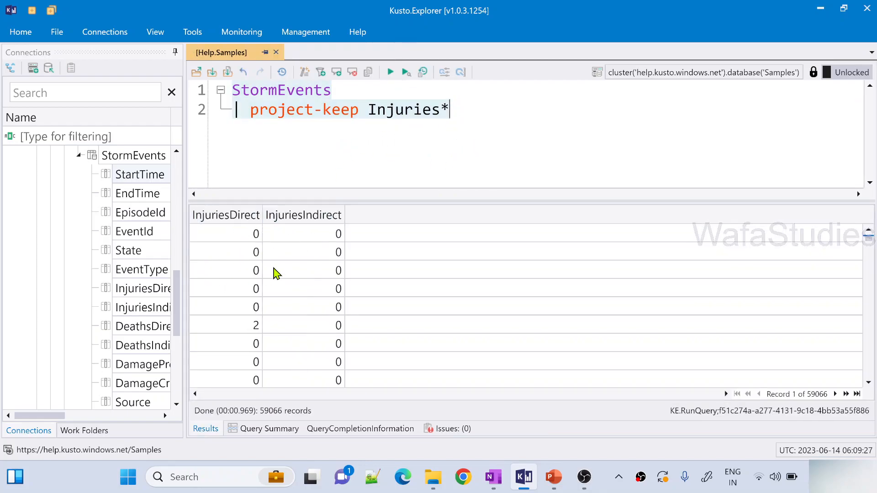
- Rerun with project-keep InjuriesDirect, InjuriesIndirect listed explicitly
key("Backspace")
type("Direct,In")
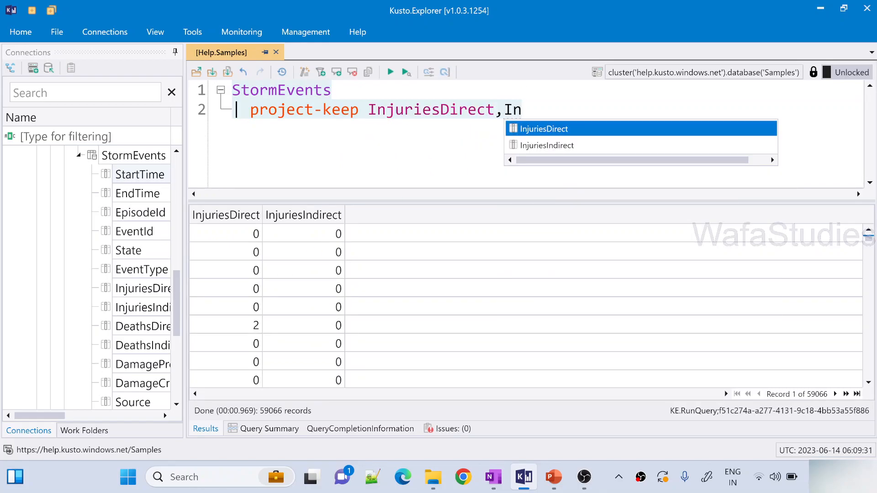
type("juriesIndirect")
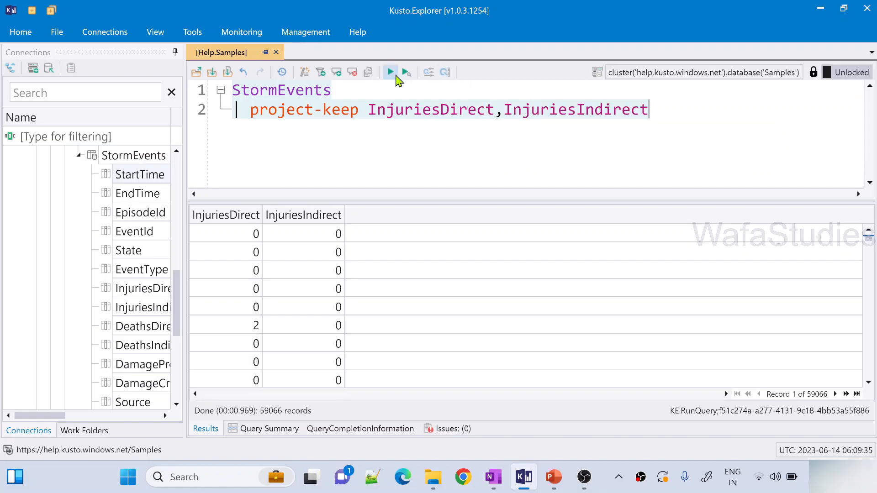
mouse_move(398, 81)
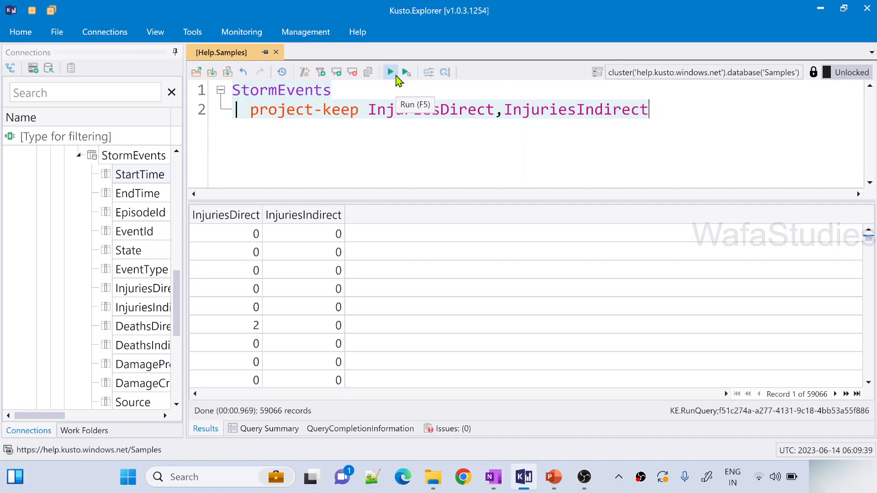
left_click(390, 72)
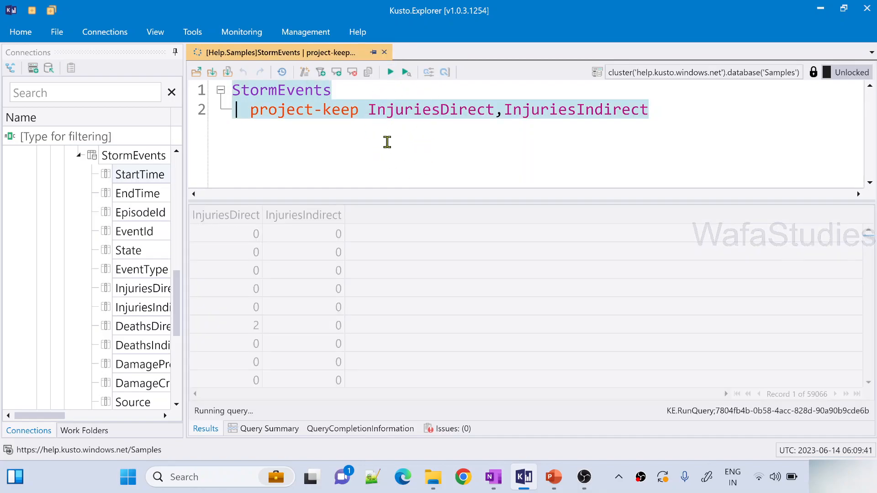